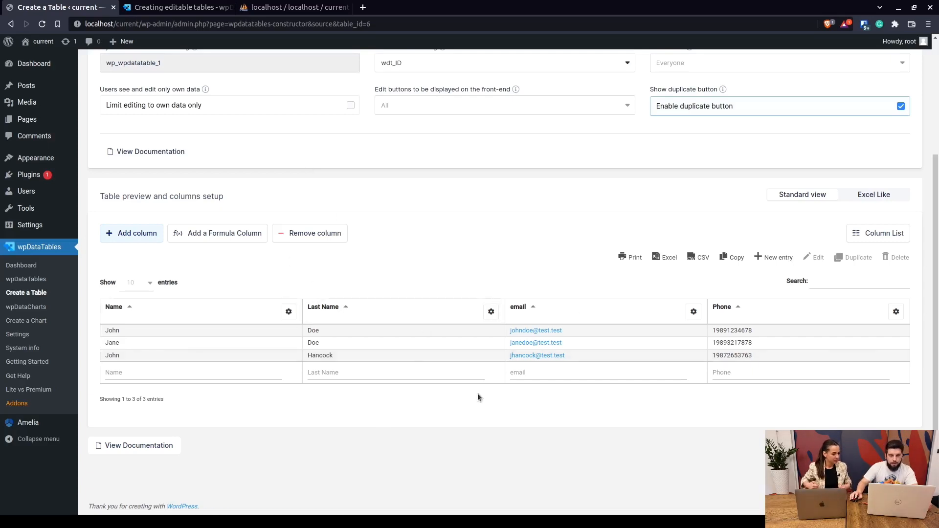
mouse_move(883, 233)
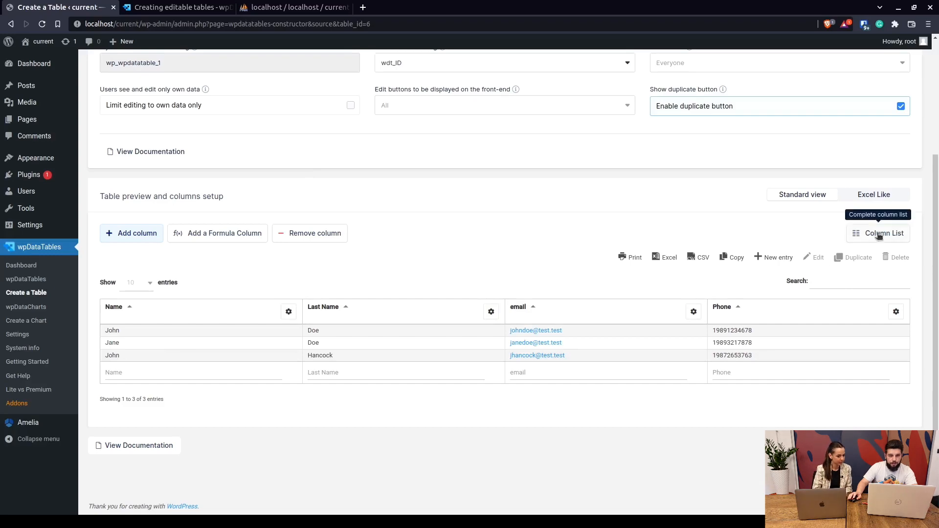
Step: Make the wdt_ID column visible in the existing table, then go to the table-creation tab
left_click(882, 233)
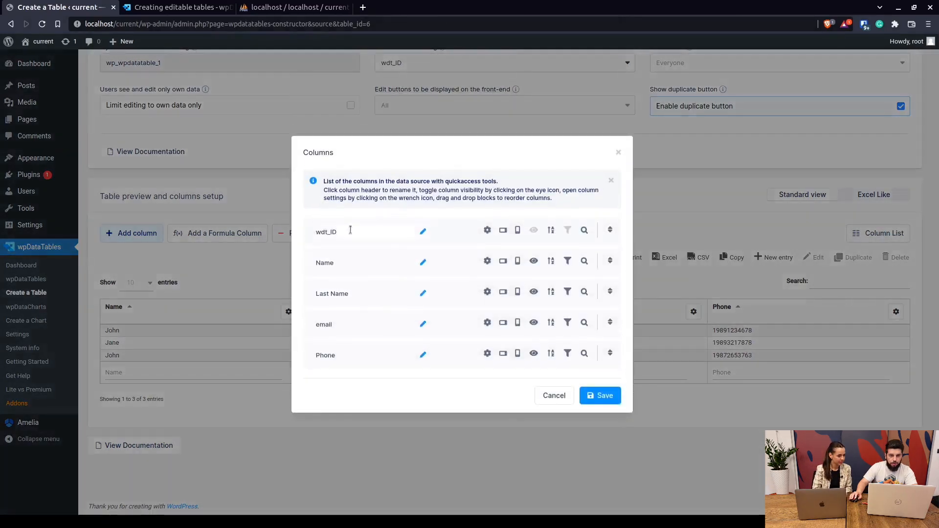
left_click(326, 232)
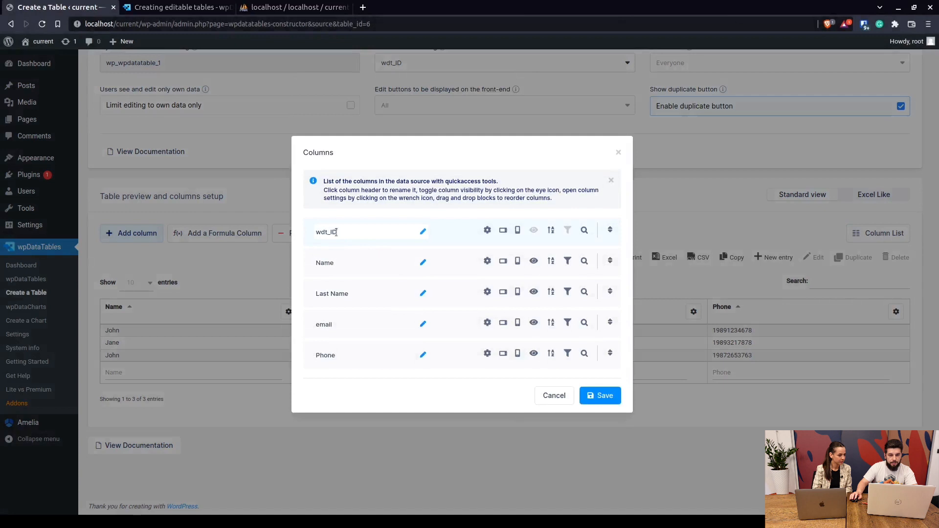
left_click(533, 230)
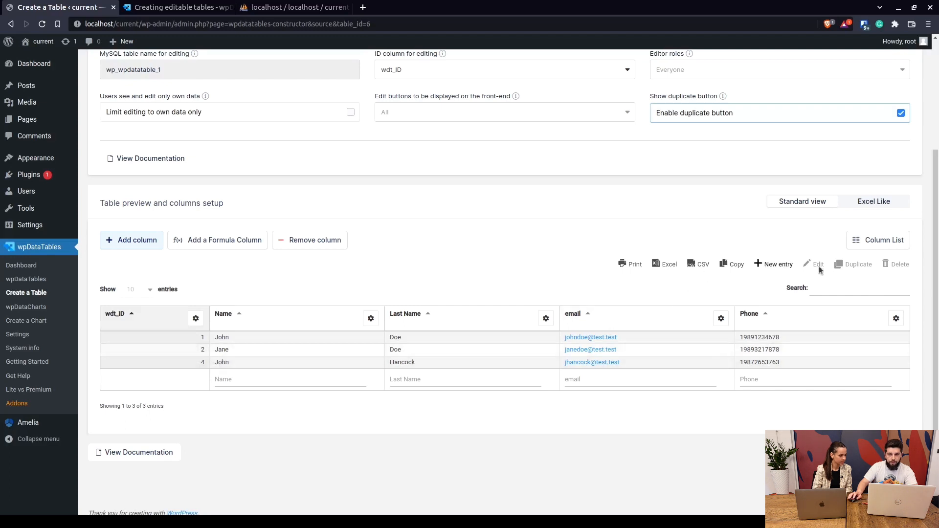
mouse_move(202, 408)
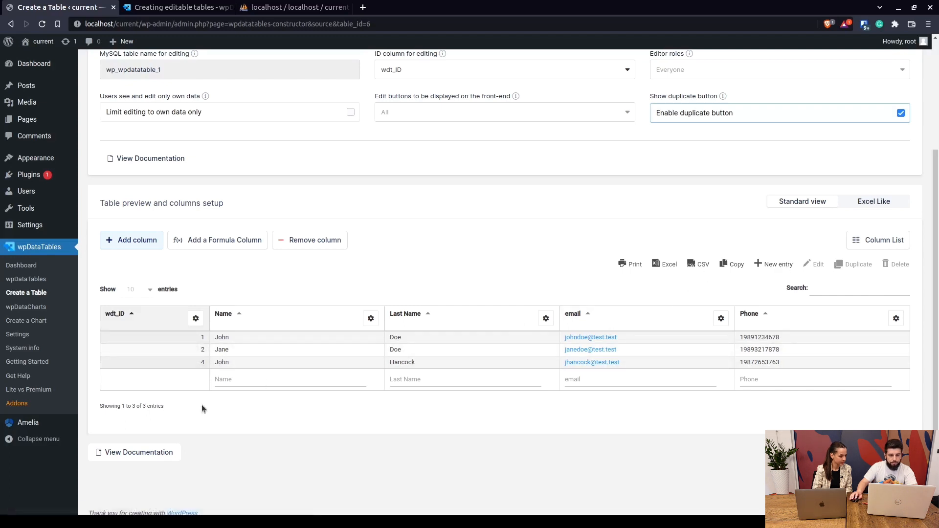
mouse_move(26, 292)
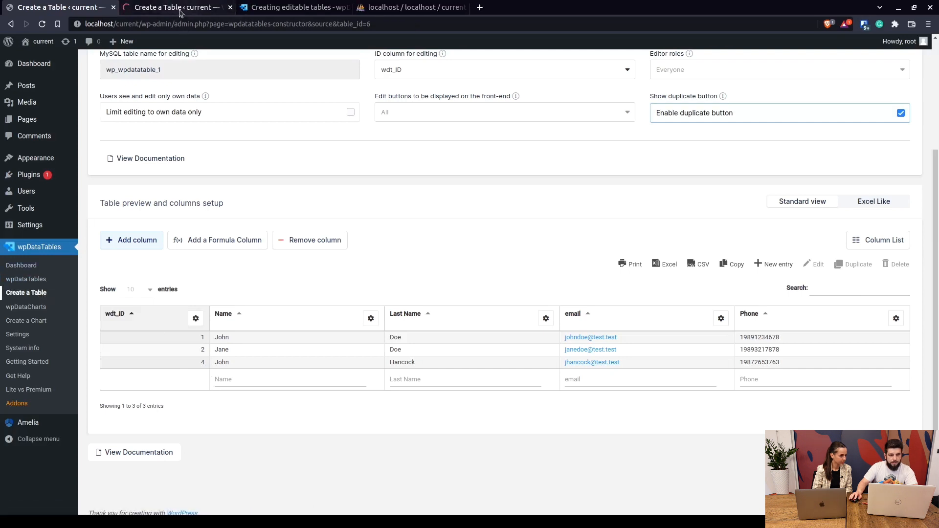
left_click(27, 292)
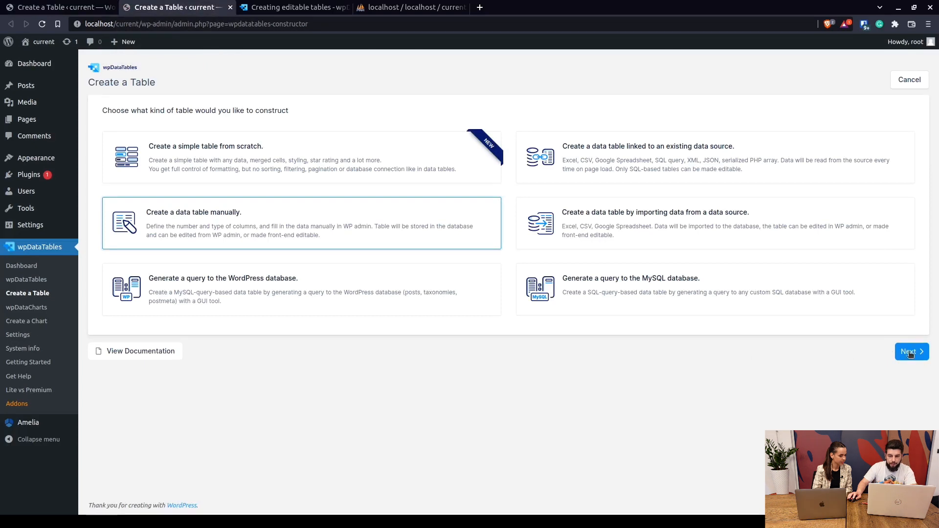
Step: Name the table 'Foreign Key Table' with columns Data (integer), Date (date) and Data2
left_click(909, 351)
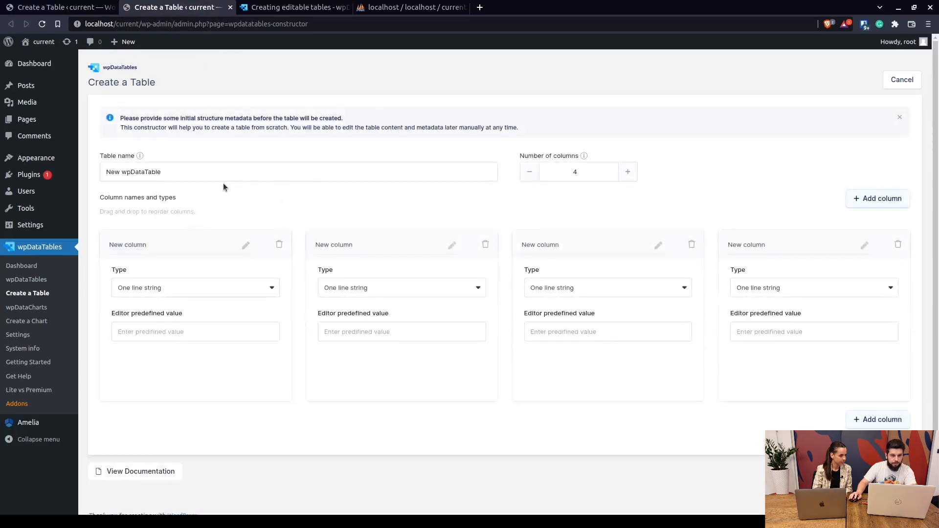
type("Foreg")
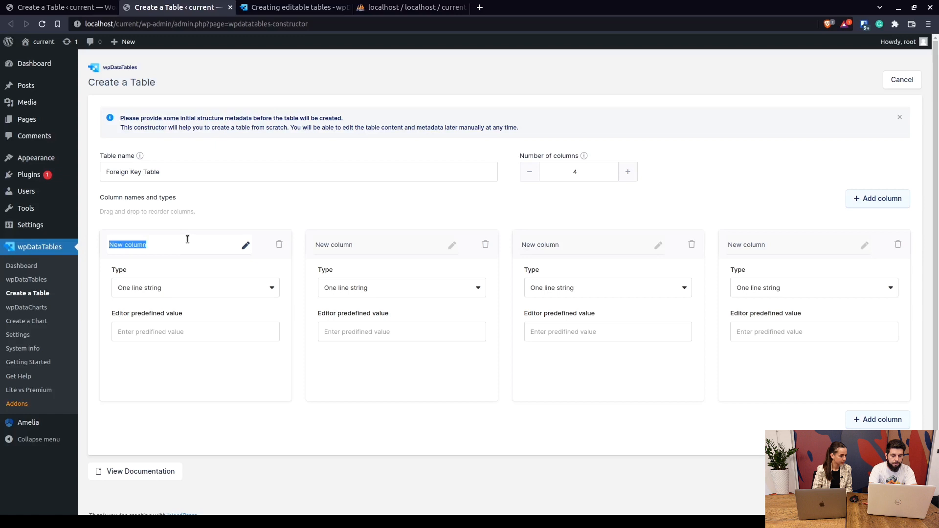
type("Data")
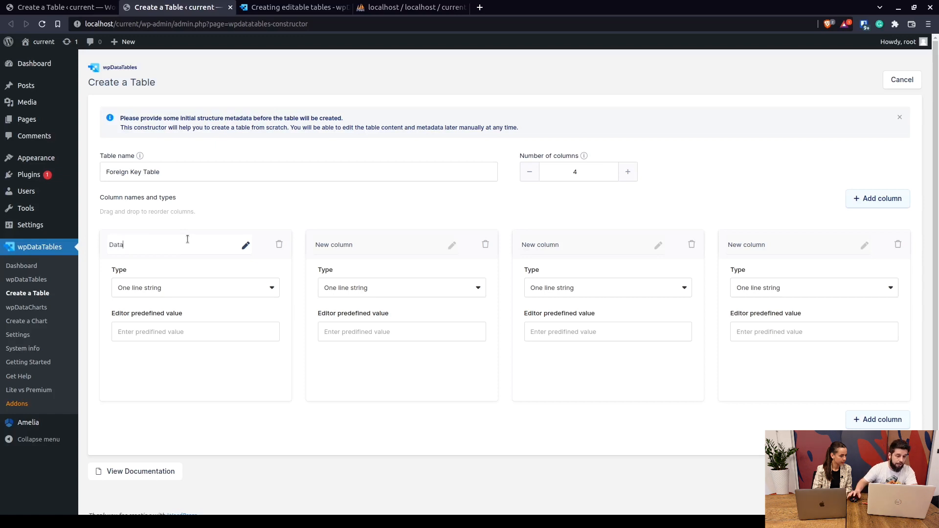
left_click(194, 287)
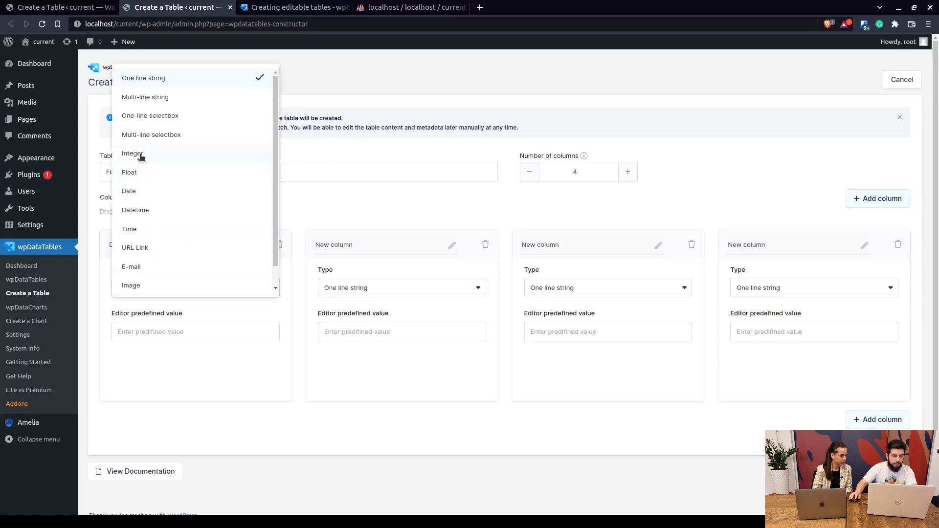
left_click(132, 153)
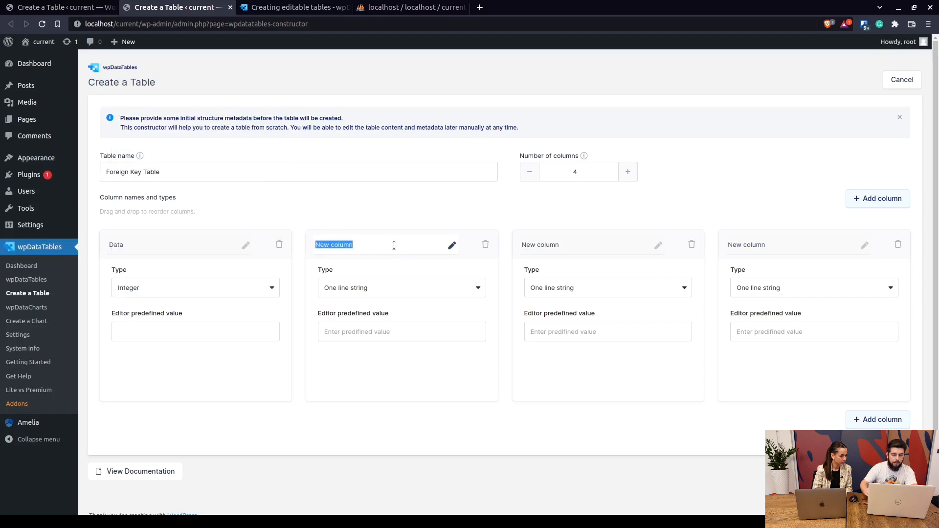
type("Date")
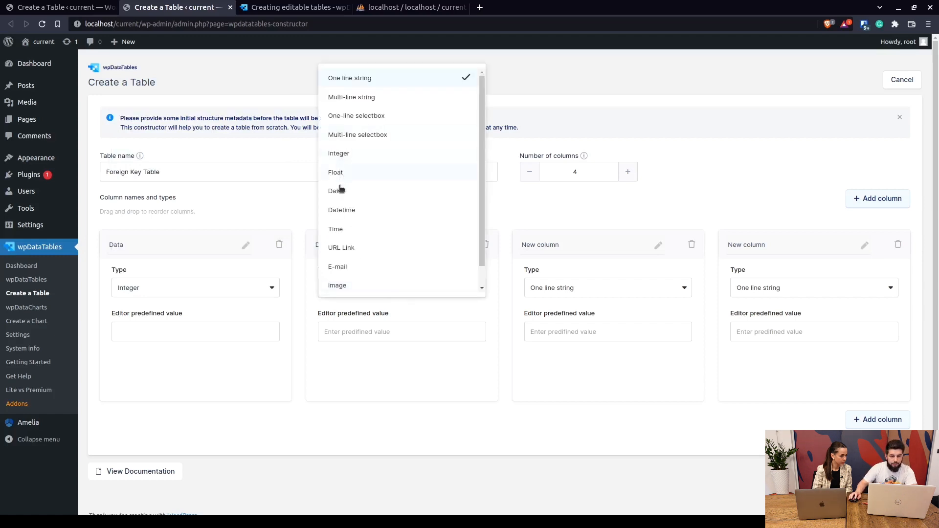
left_click(334, 190)
type("Data2")
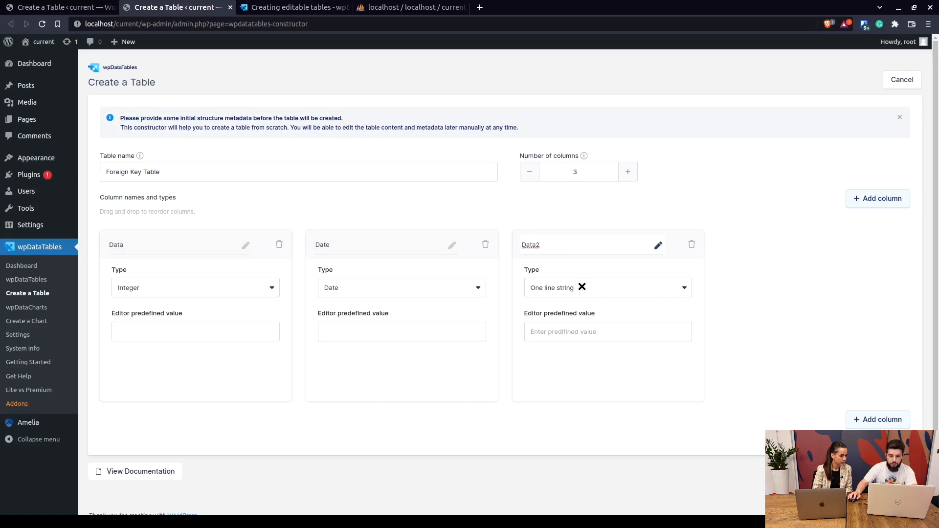
left_click(605, 287)
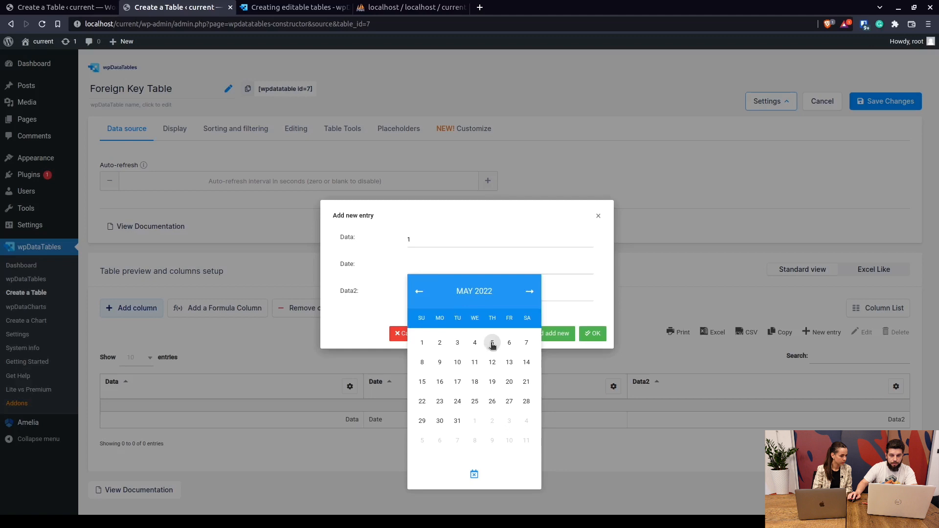
Step: Add the first row: Data 1, date 05/05/2022, Data2 1
left_click(492, 342)
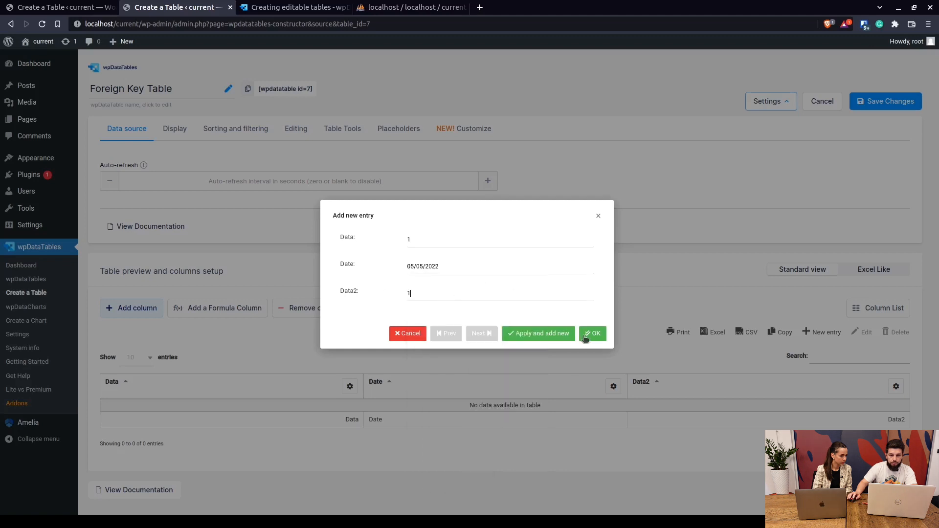
left_click(591, 333)
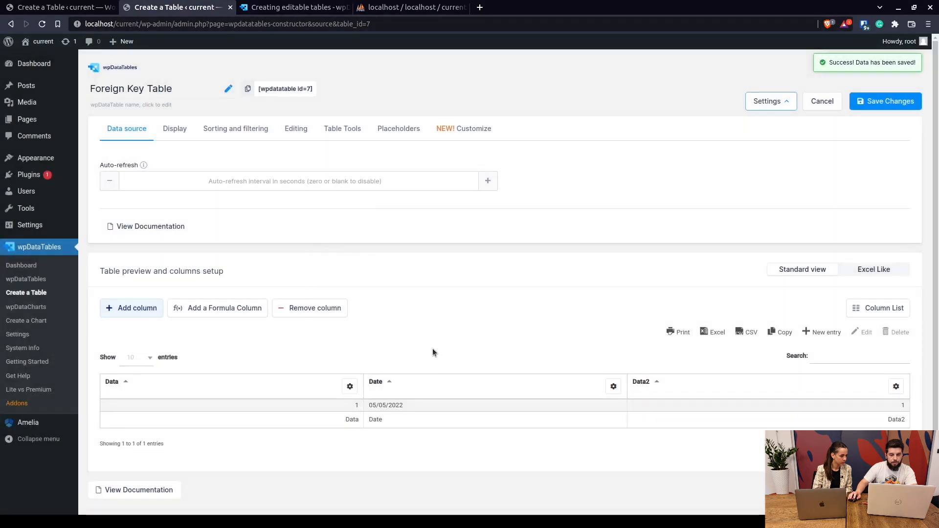
left_click(349, 386)
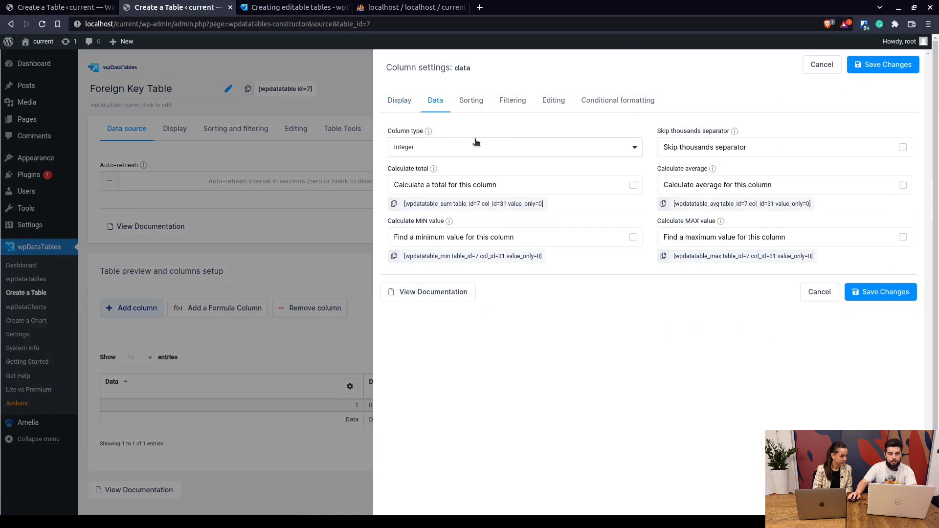
Step: Link Data to the Basic table, displaying Name and storing wdt_ID, and save
left_click(512, 147)
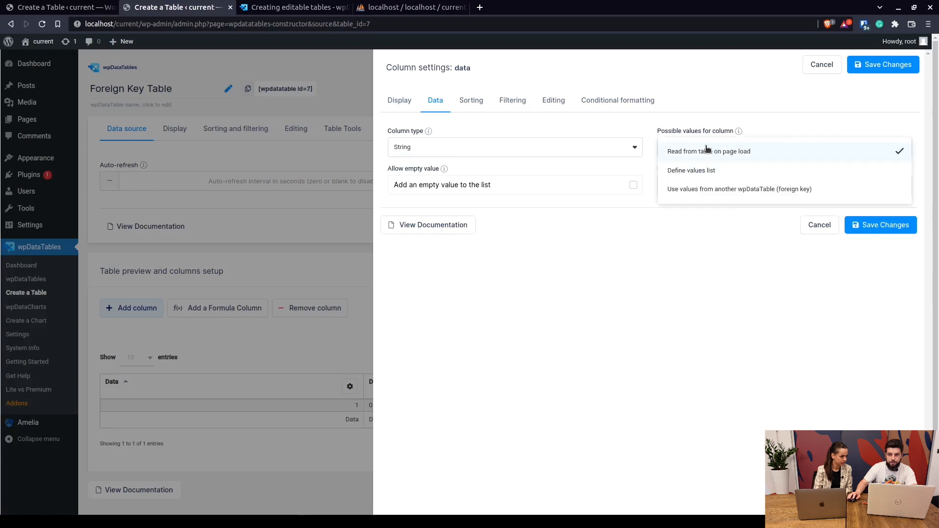
left_click(739, 189)
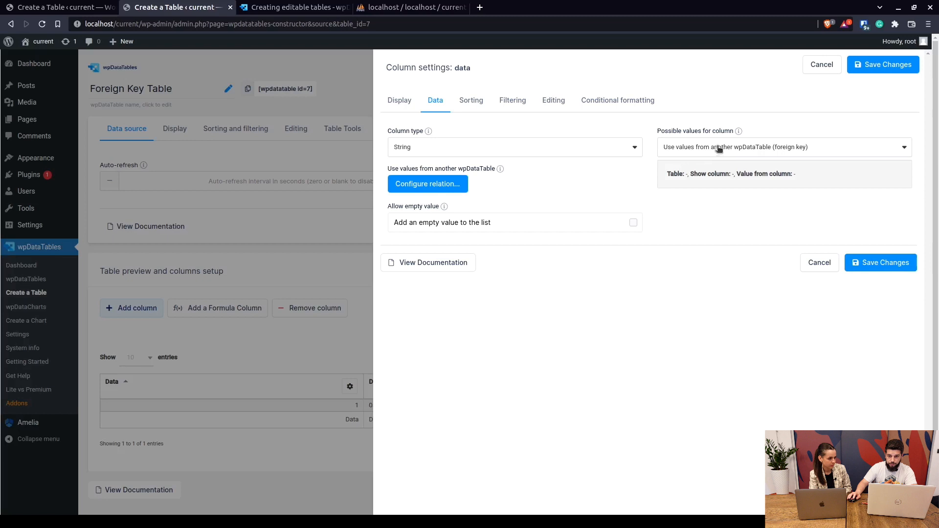
left_click(427, 184)
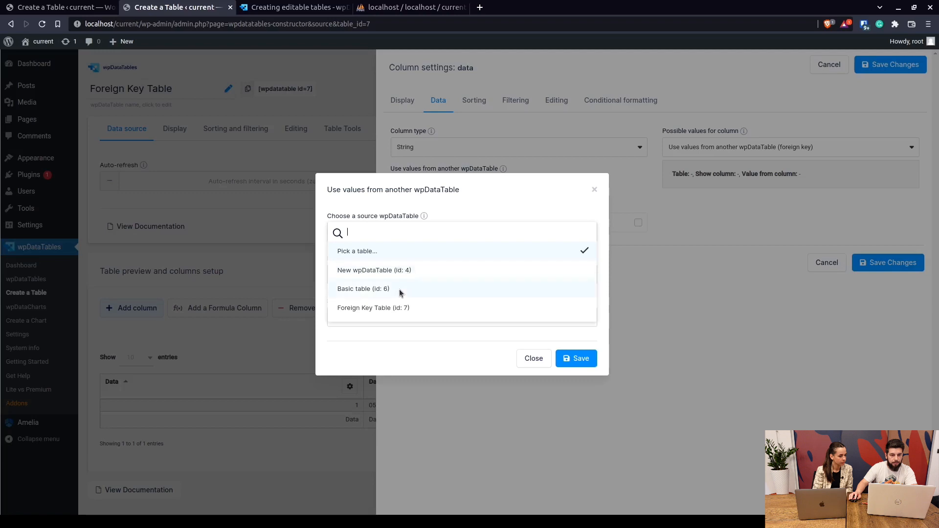
left_click(363, 289)
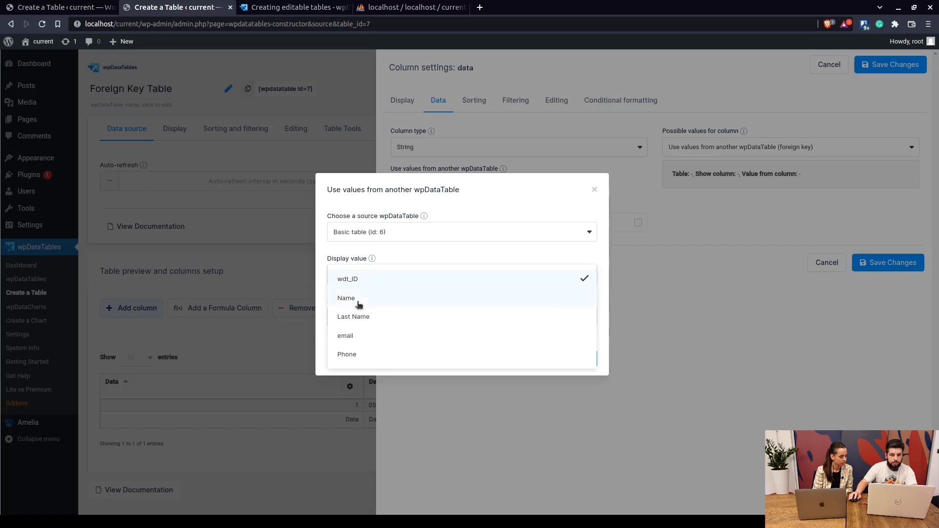
left_click(346, 297)
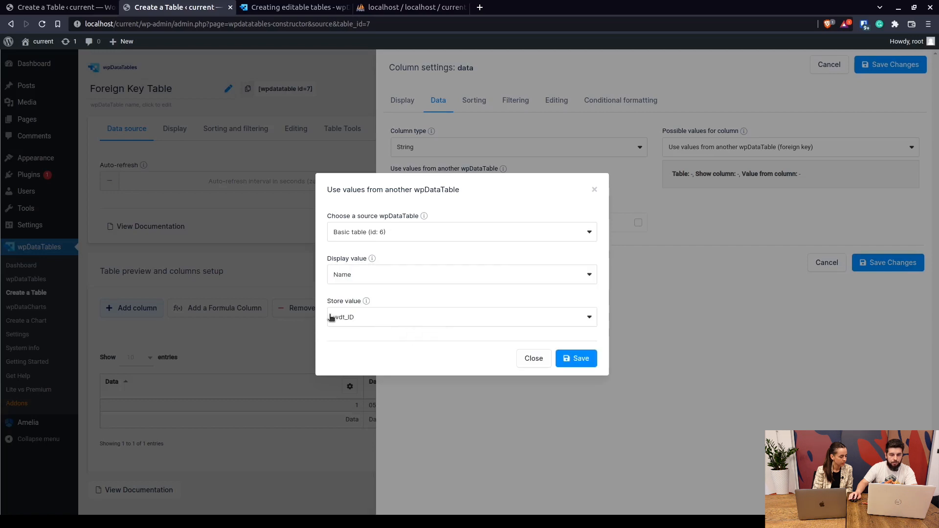
mouse_move(575, 357)
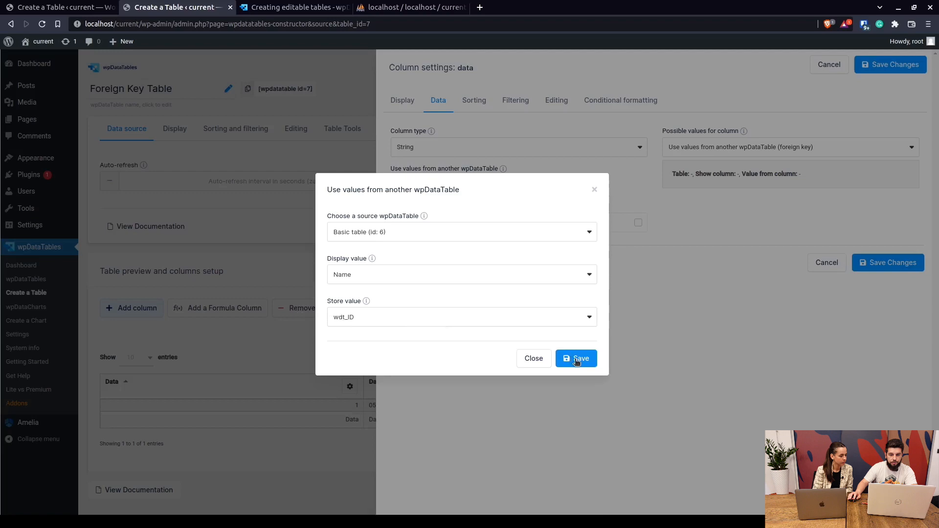
left_click(575, 358)
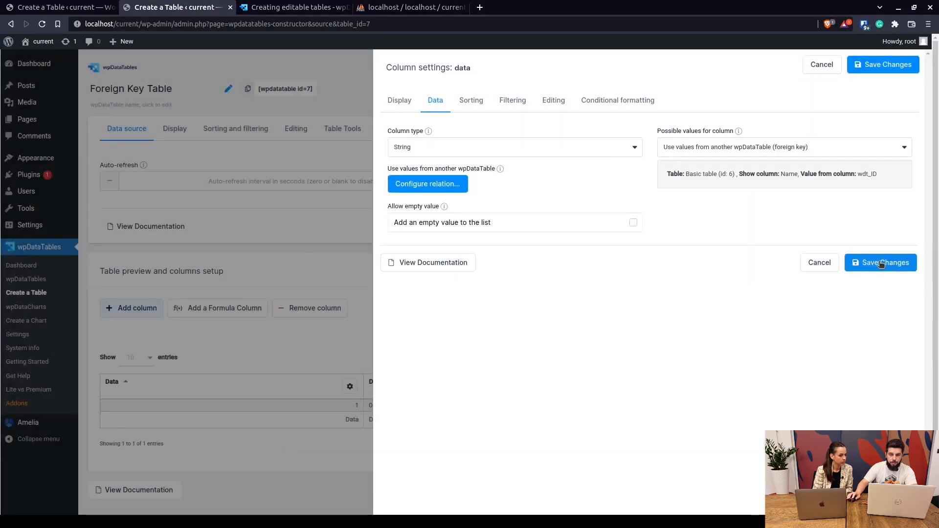
left_click(880, 262)
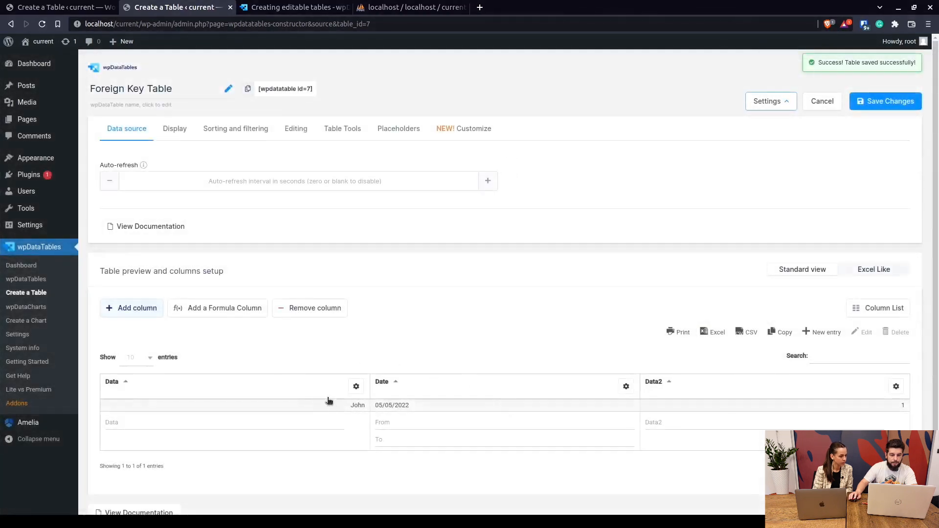
mouse_move(858, 397)
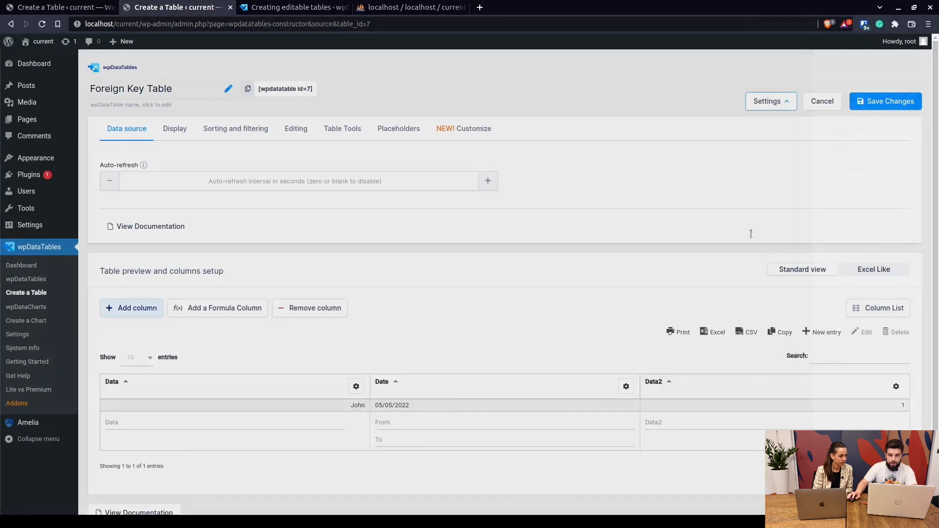
Step: Make Data2 a string column showing Basic table Phone, storing wdt_ID, and save
left_click(895, 386)
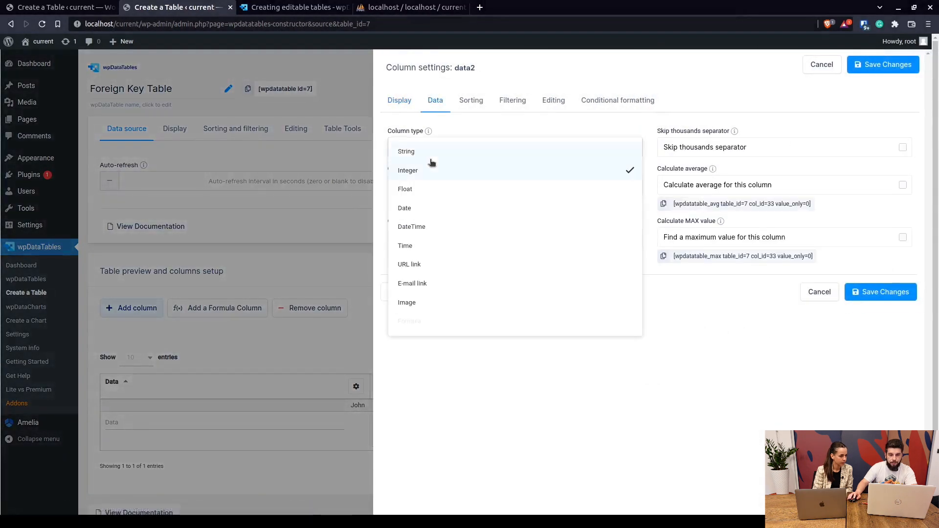
left_click(405, 151)
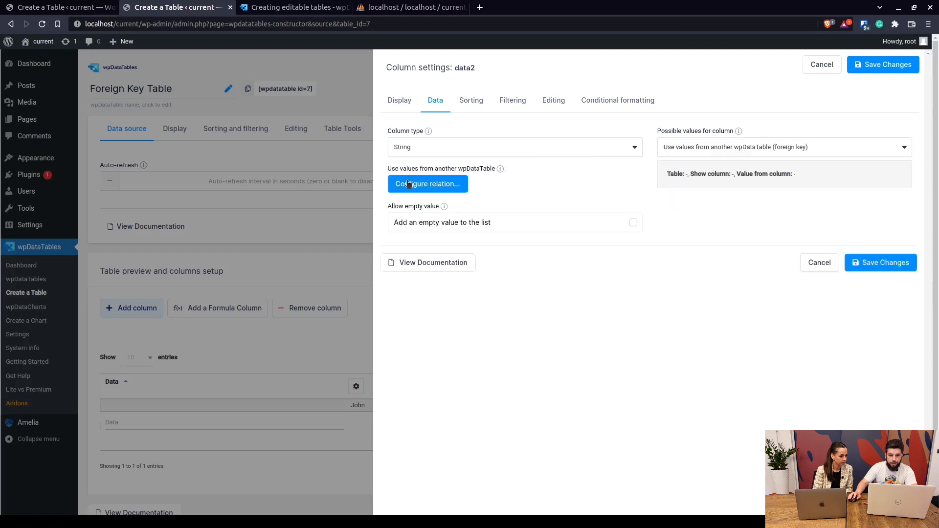
left_click(428, 183)
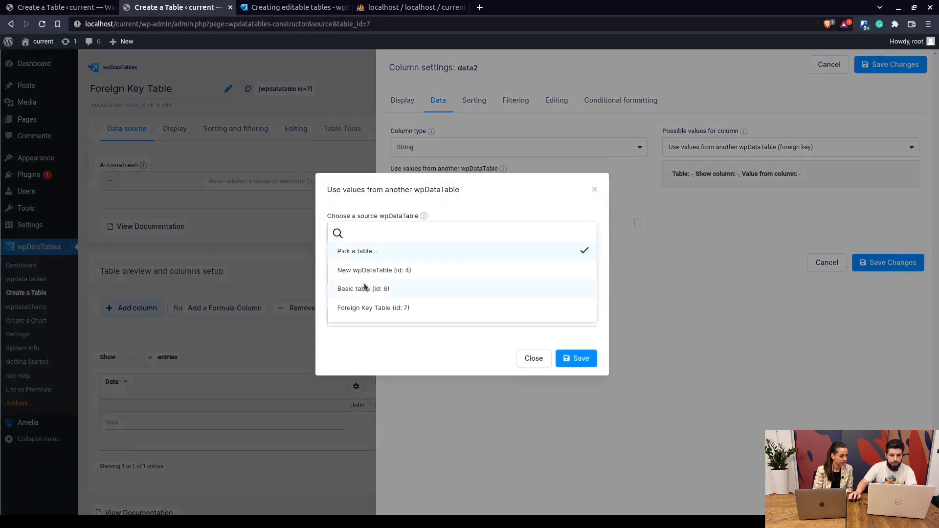
left_click(363, 288)
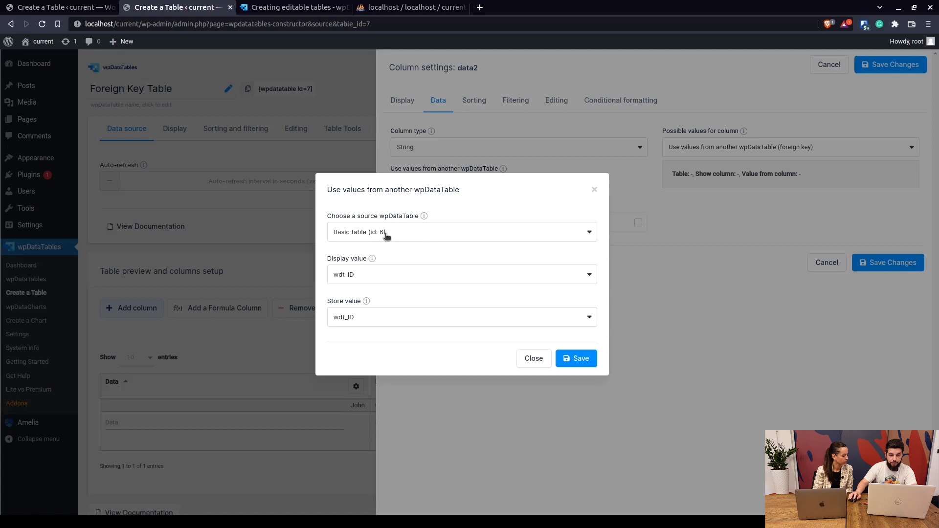
mouse_move(364, 278)
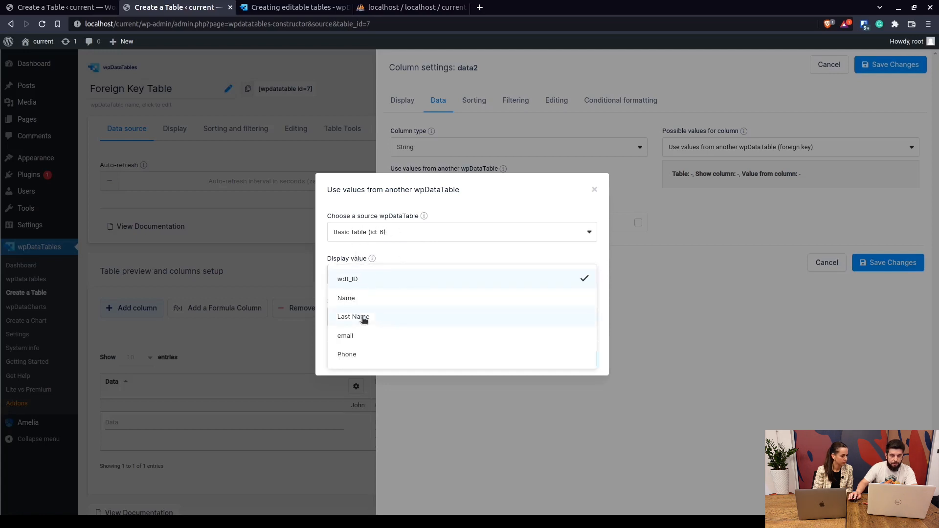
mouse_move(353, 336)
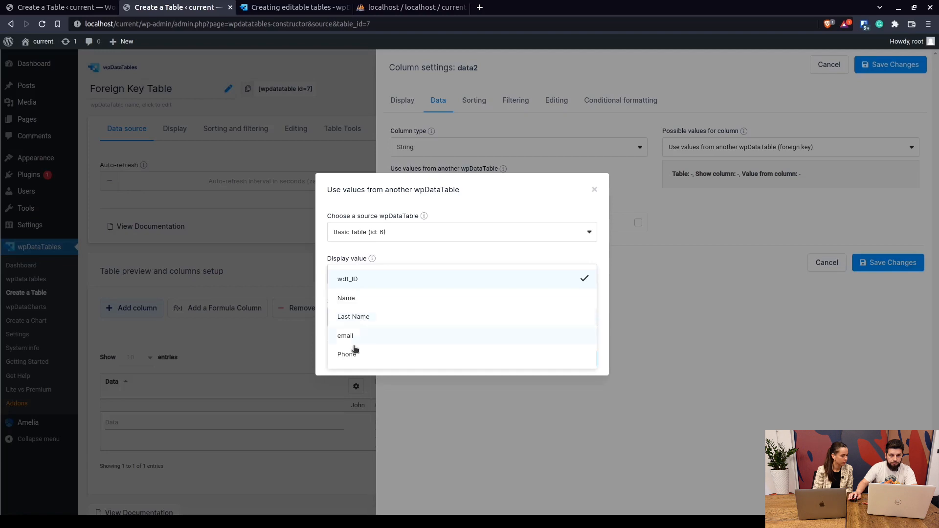
left_click(347, 354)
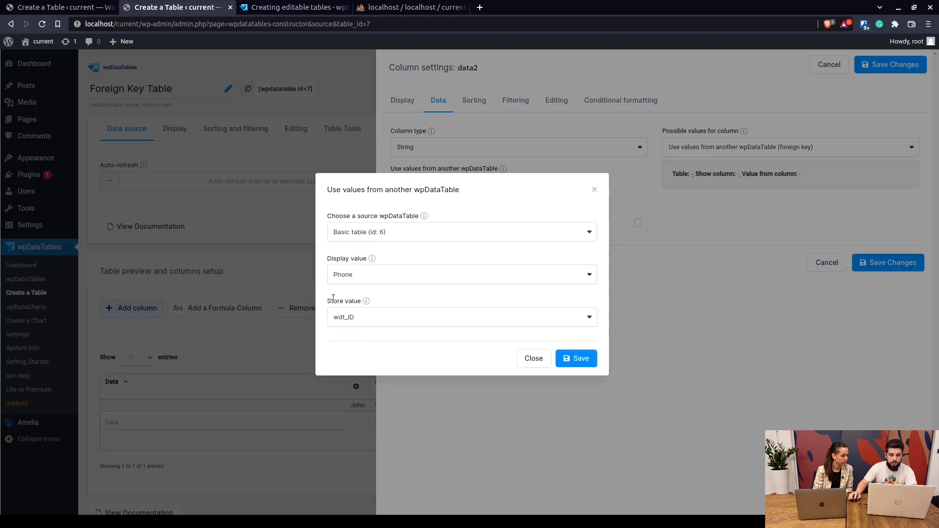
left_click(575, 358)
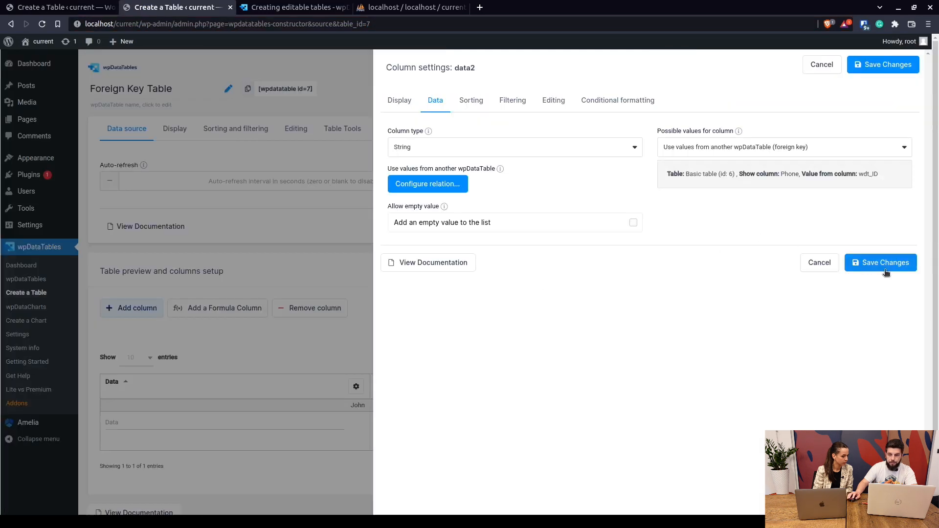
left_click(880, 262)
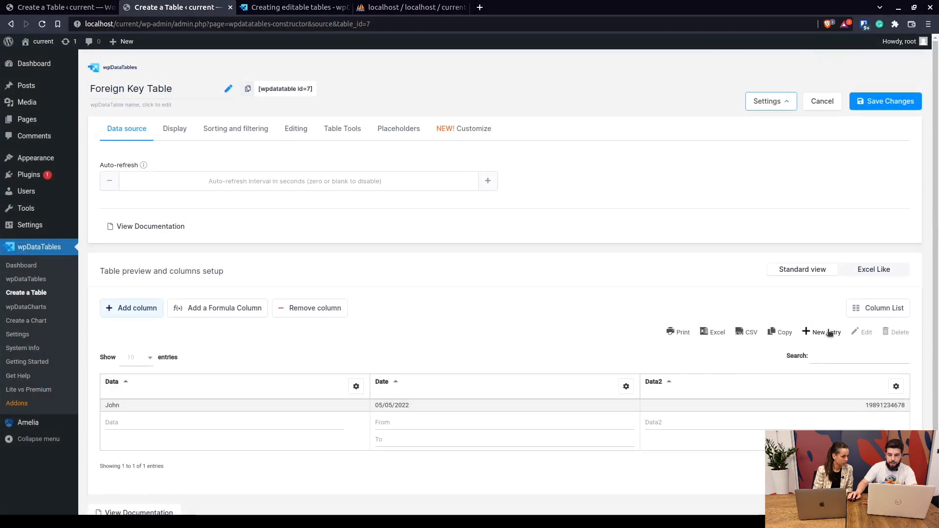
Step: Set the Data and Data2 editor input types to single-value selectbox and save
left_click(356, 386)
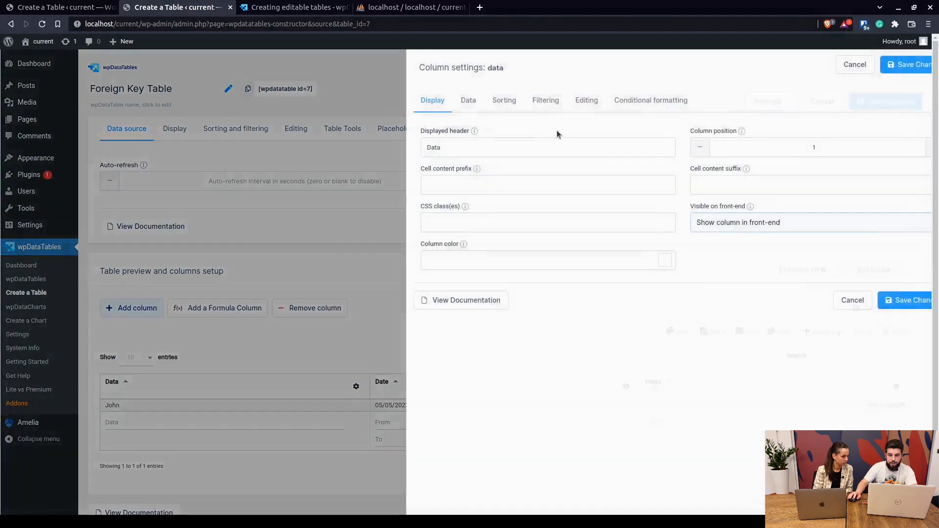
left_click(585, 100)
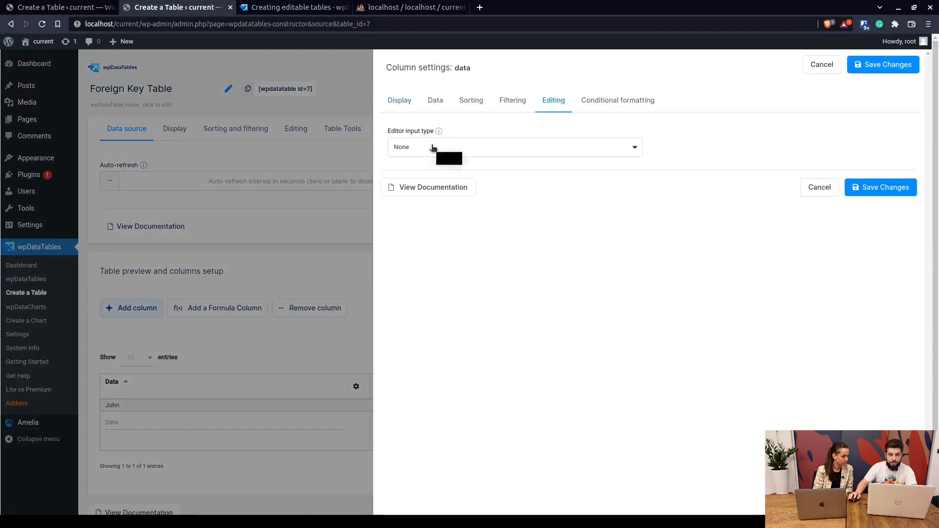
left_click(513, 147)
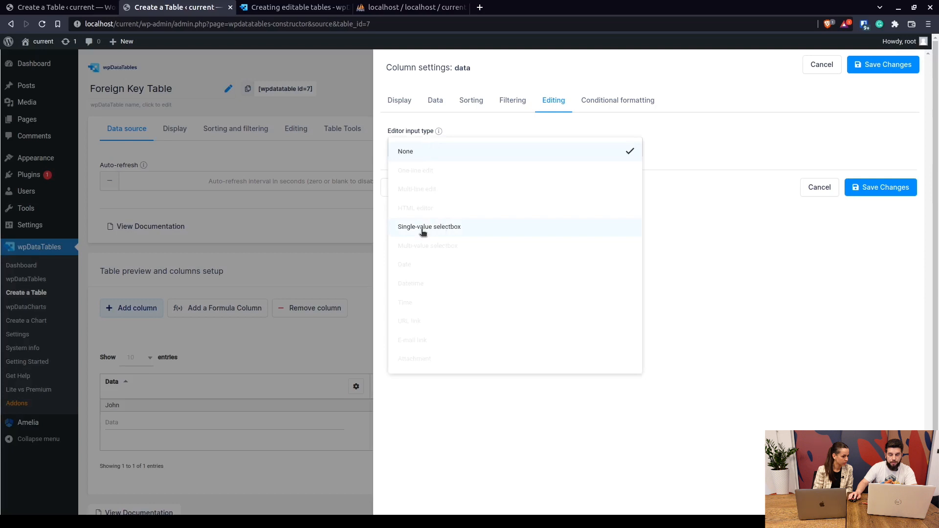
left_click(428, 227)
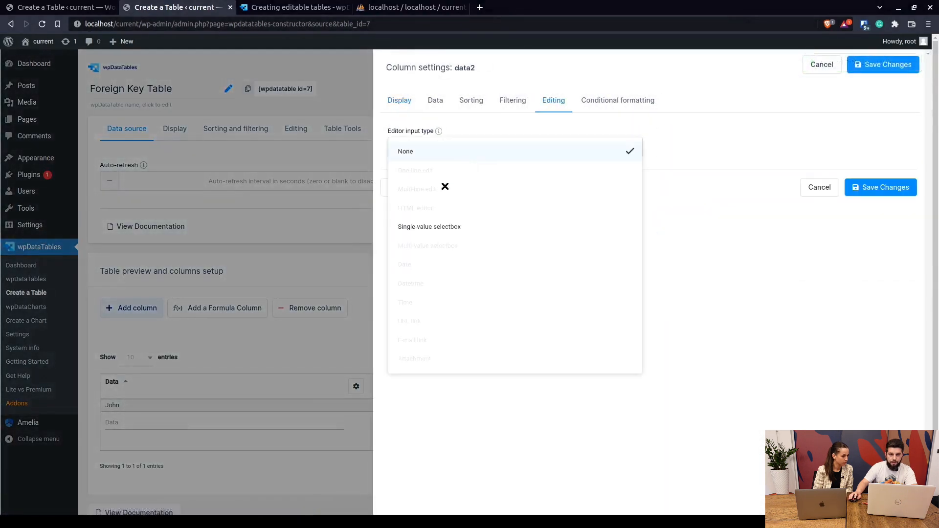
left_click(430, 227)
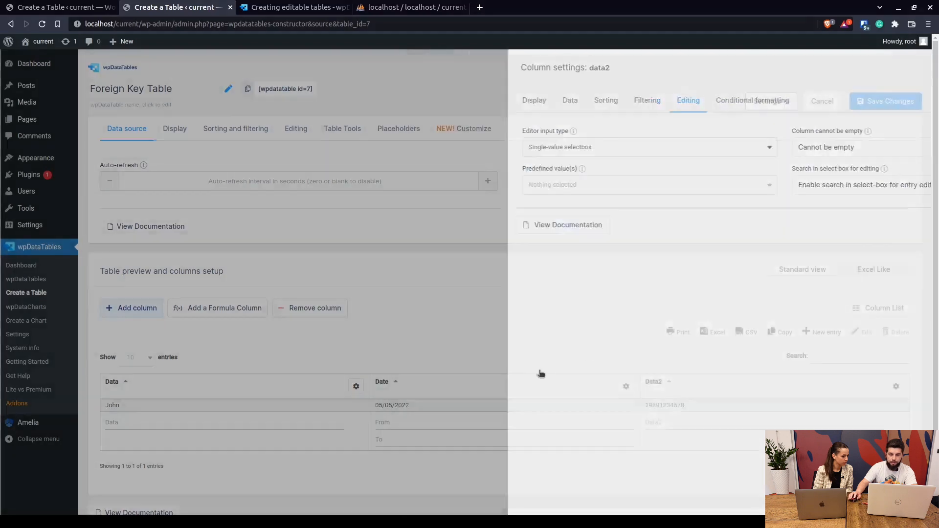
left_click(886, 100)
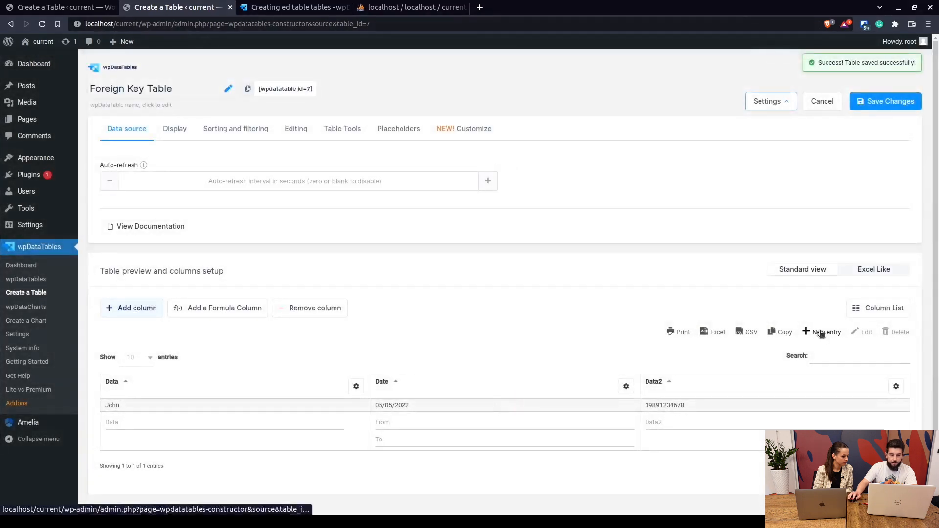
Step: Start a new entry with Data Jane and date 06/05/2022, checking her phone in Basic table
left_click(825, 331)
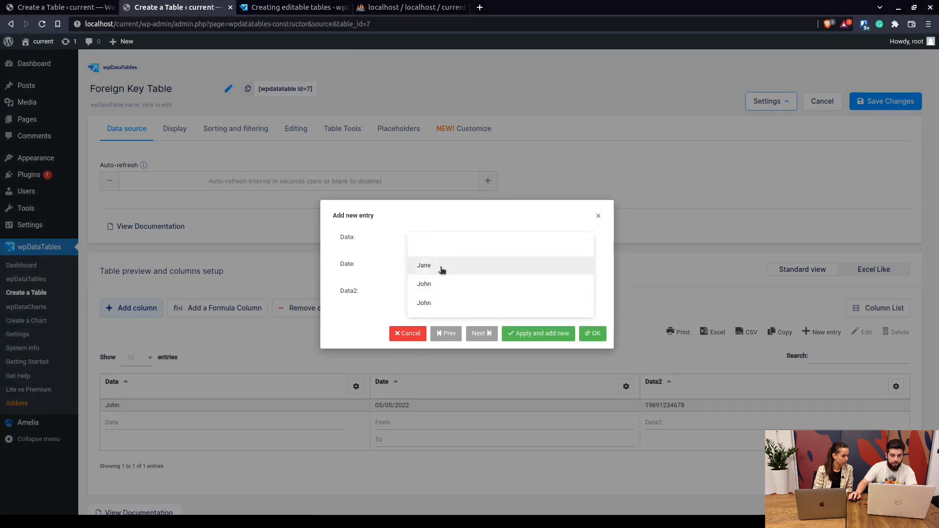
left_click(424, 265)
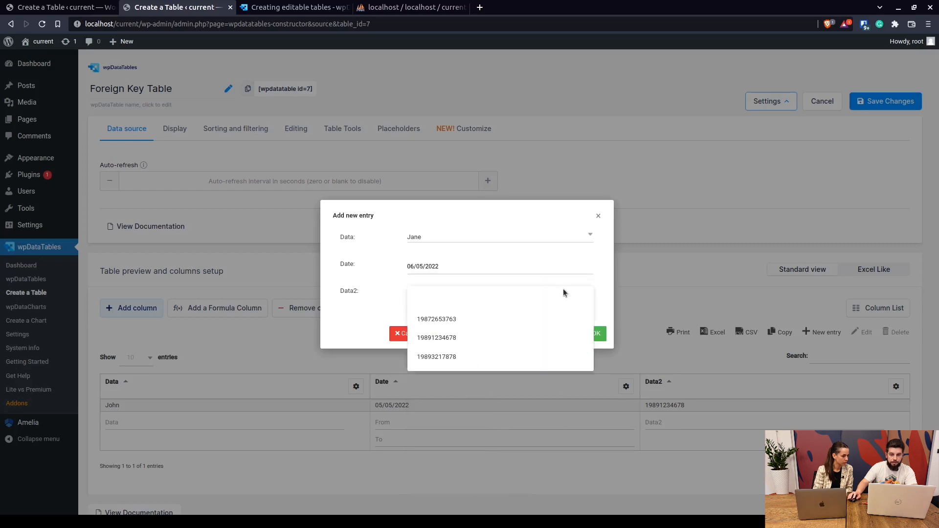
mouse_move(424, 260)
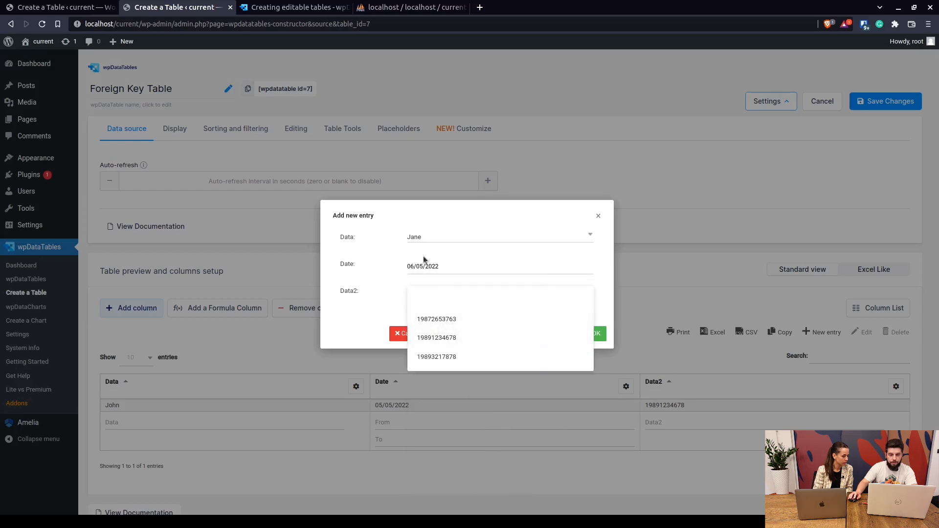
mouse_move(436, 336)
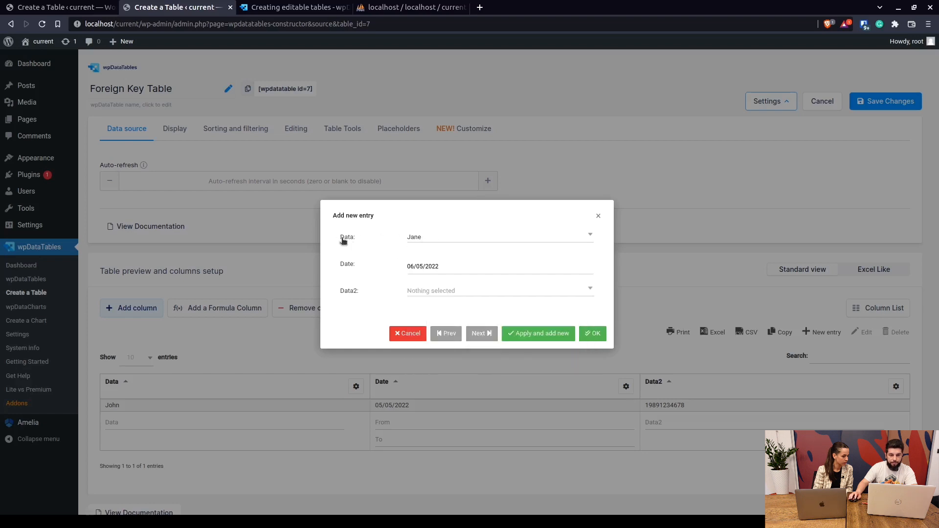
left_click(60, 8)
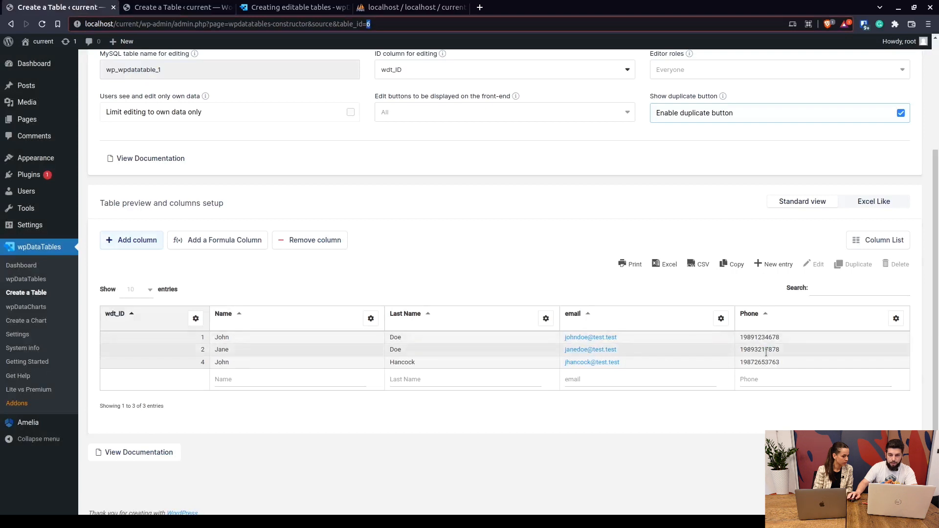
left_click(395, 349)
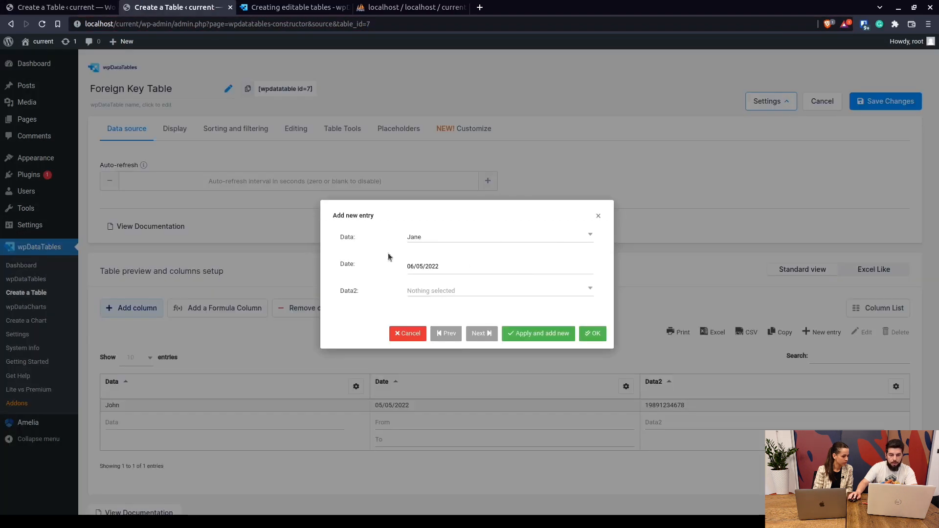
left_click(59, 7)
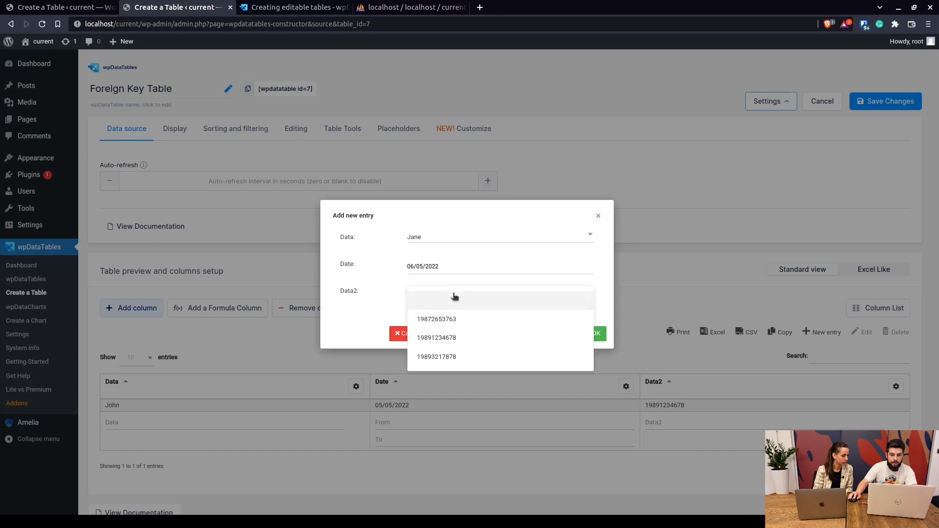
left_click(437, 356)
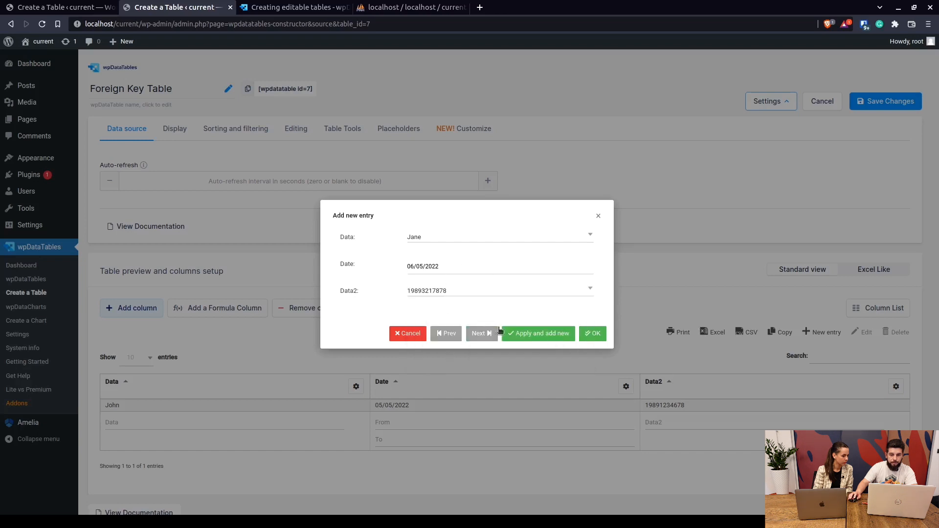
left_click(537, 334)
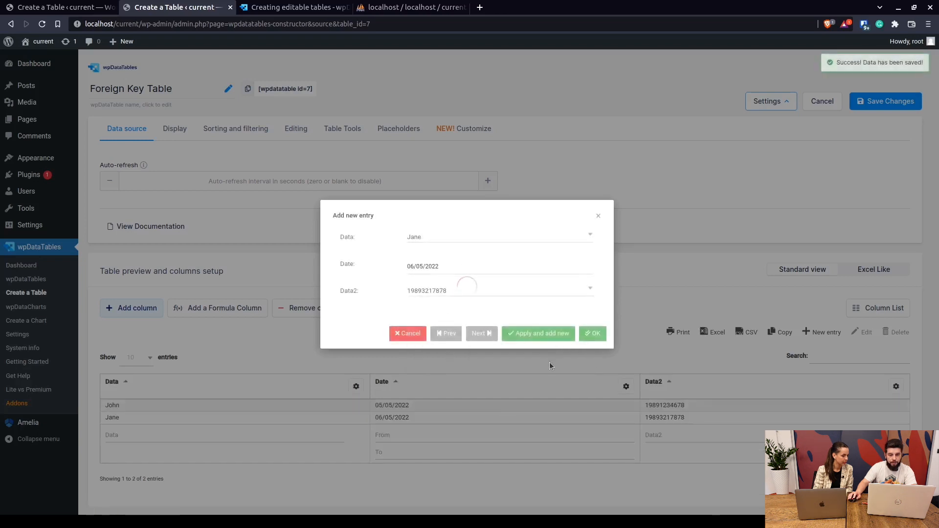
left_click(592, 334)
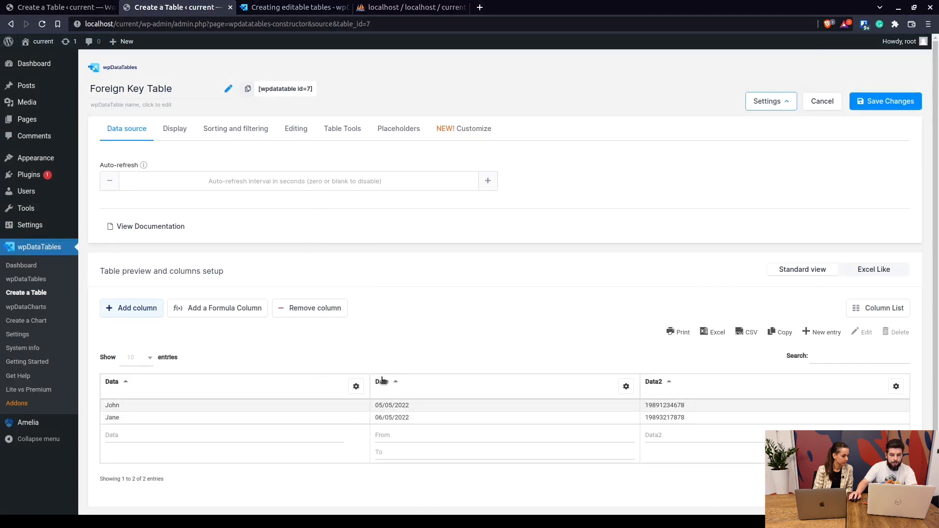
mouse_move(336, 411)
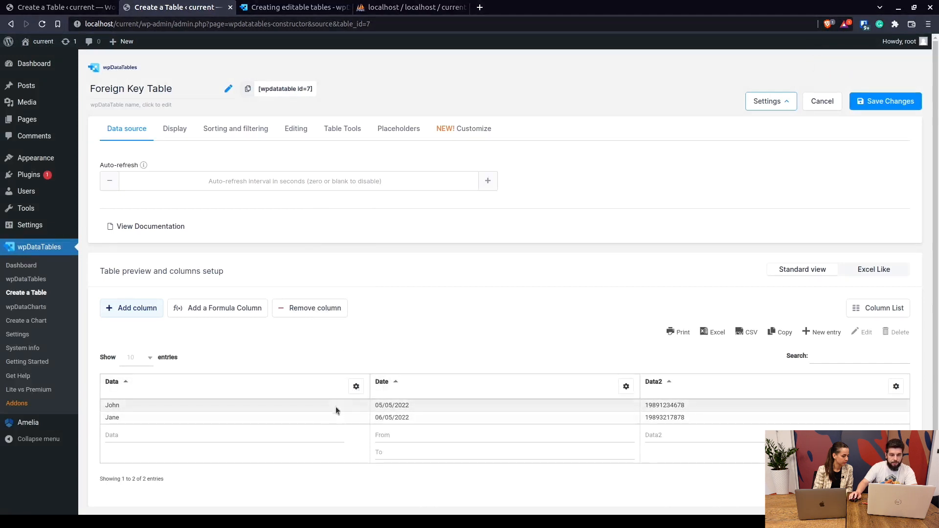
mouse_move(295, 128)
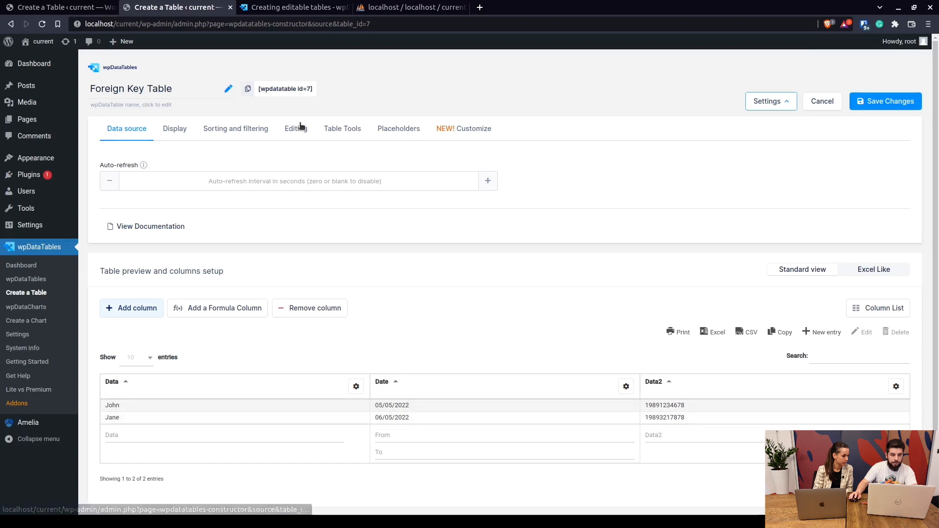
left_click(295, 128)
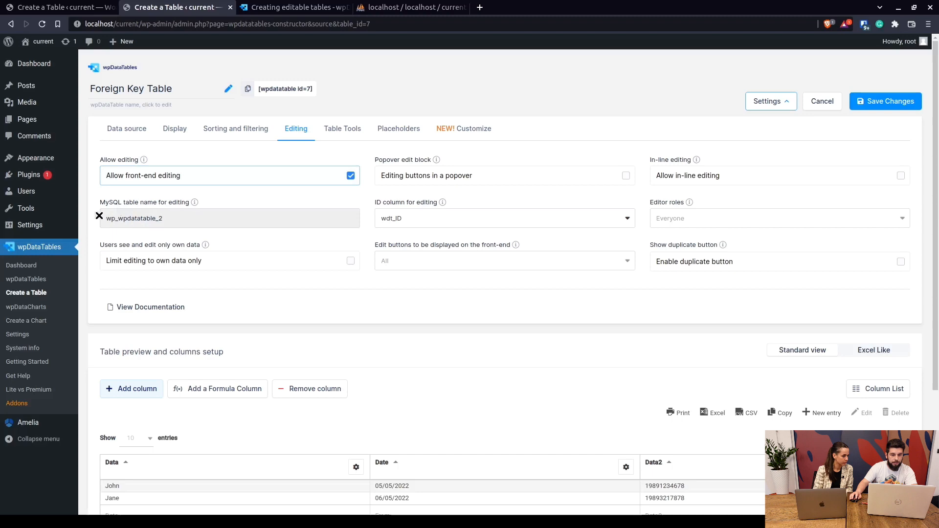
left_click(410, 8)
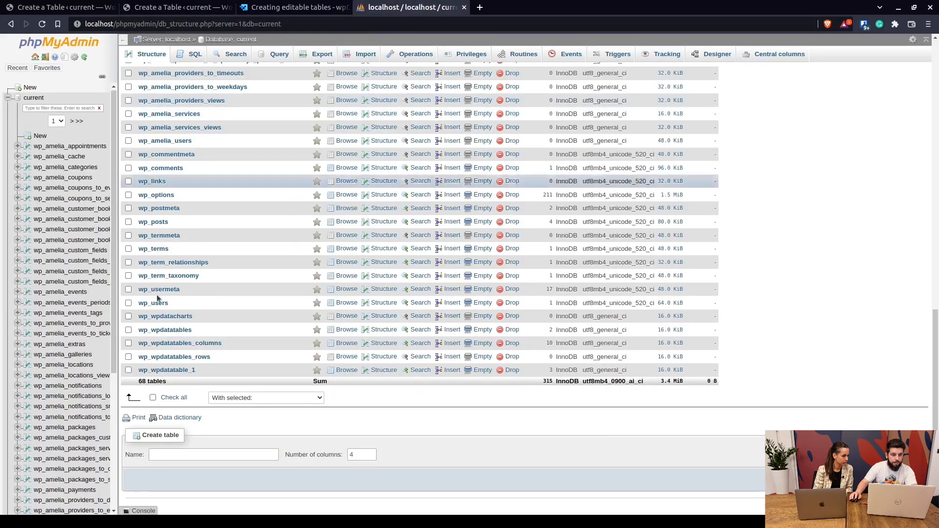
Step: Browse wp_wpdatatable_2 rows in phpMyAdmin, then return to the Foreign Key Table editor
scroll("up", 3)
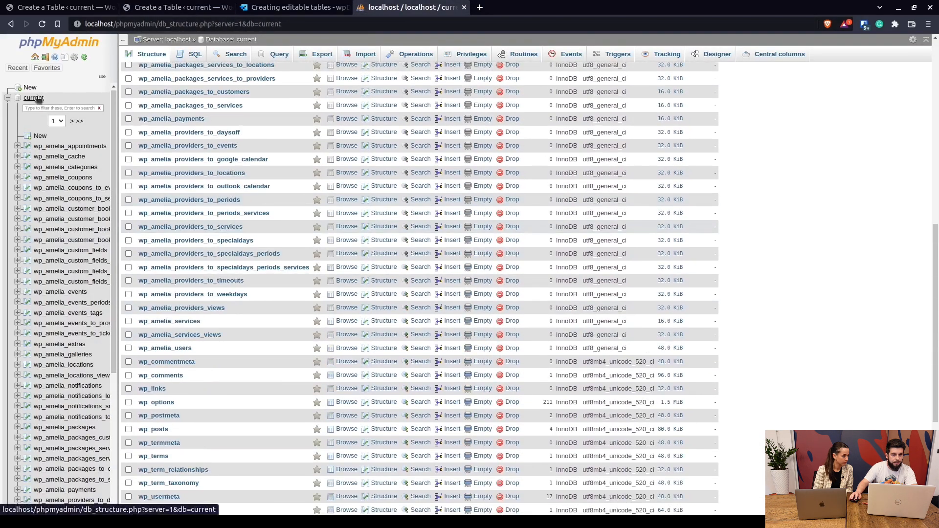
scroll("up", 3)
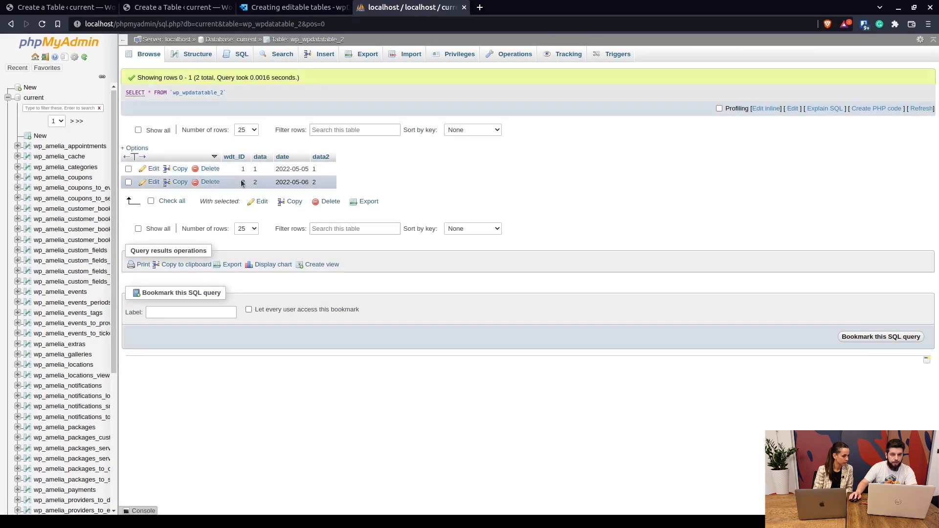
left_click(174, 7)
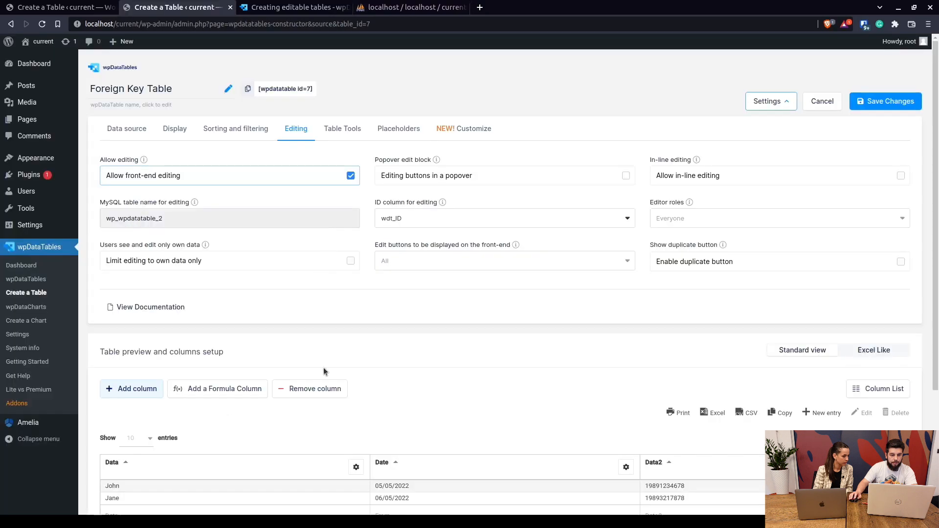
scroll("down", 3)
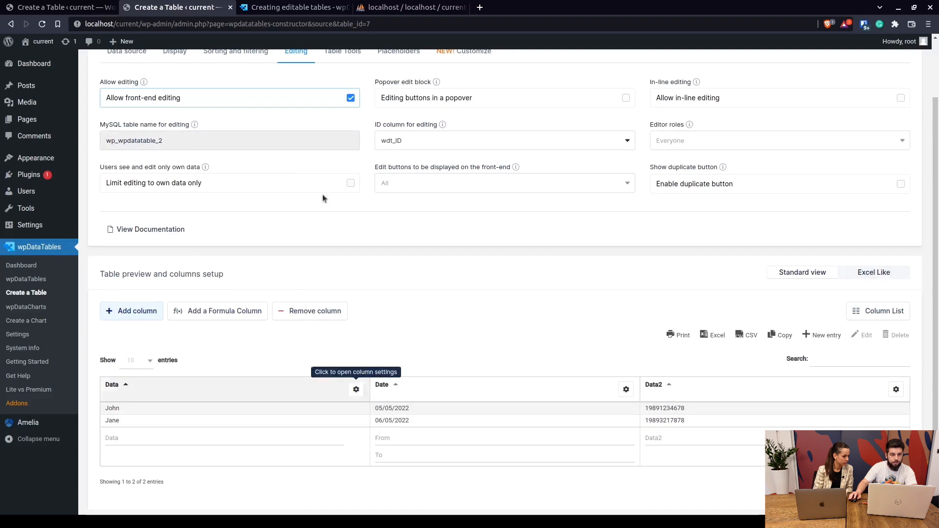
left_click(59, 7)
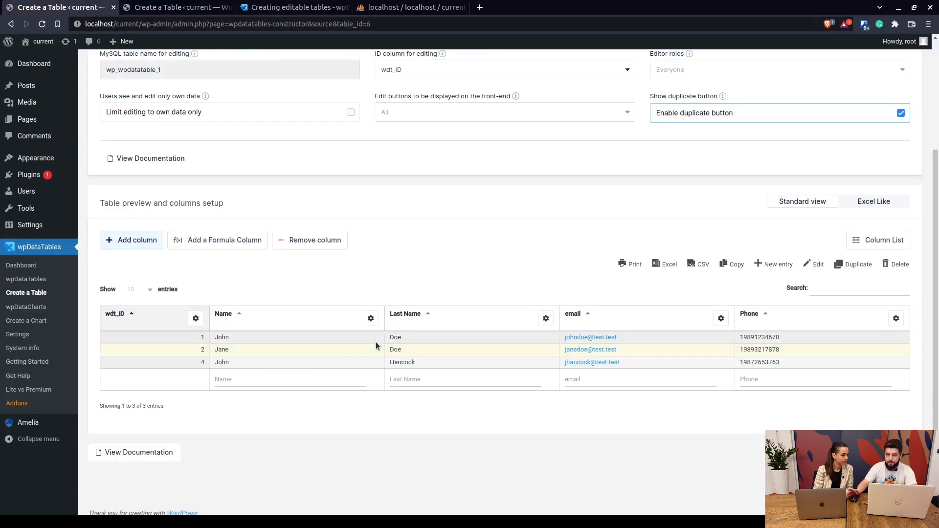
left_click(176, 7)
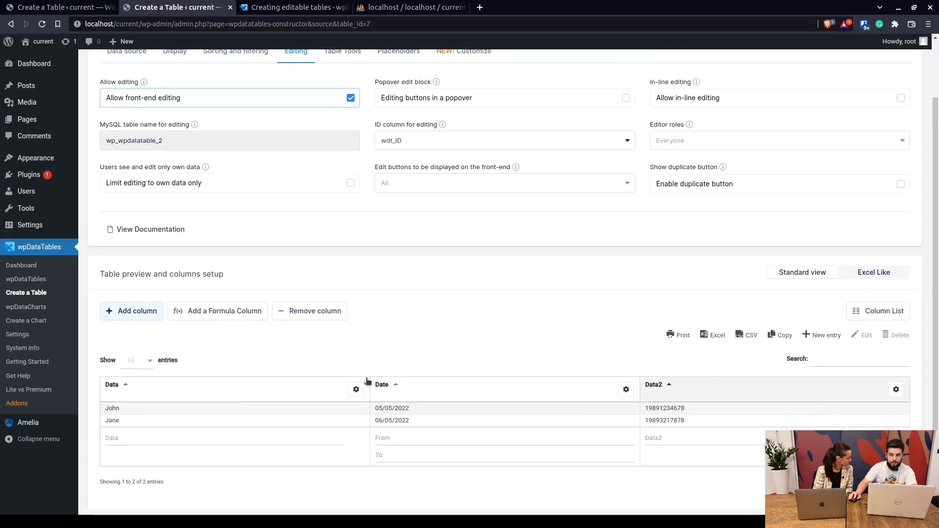
mouse_move(440, 421)
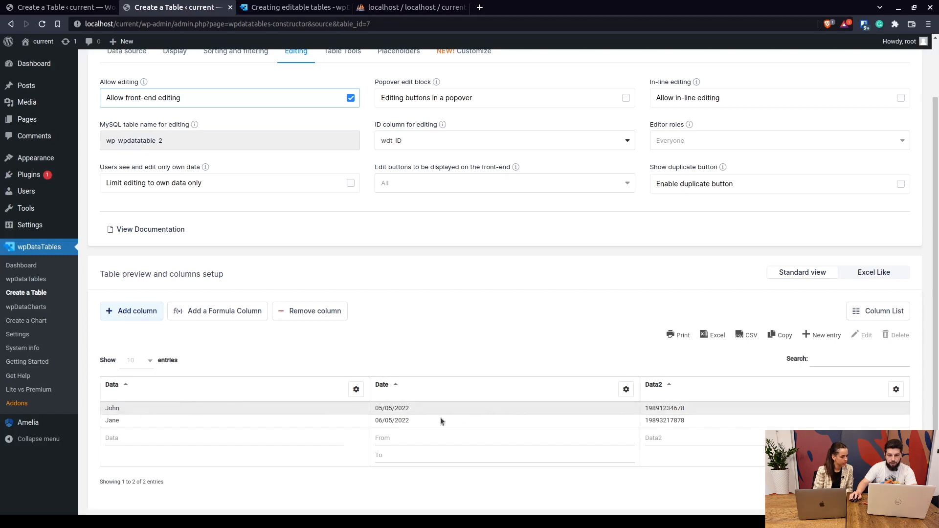
mouse_move(108, 414)
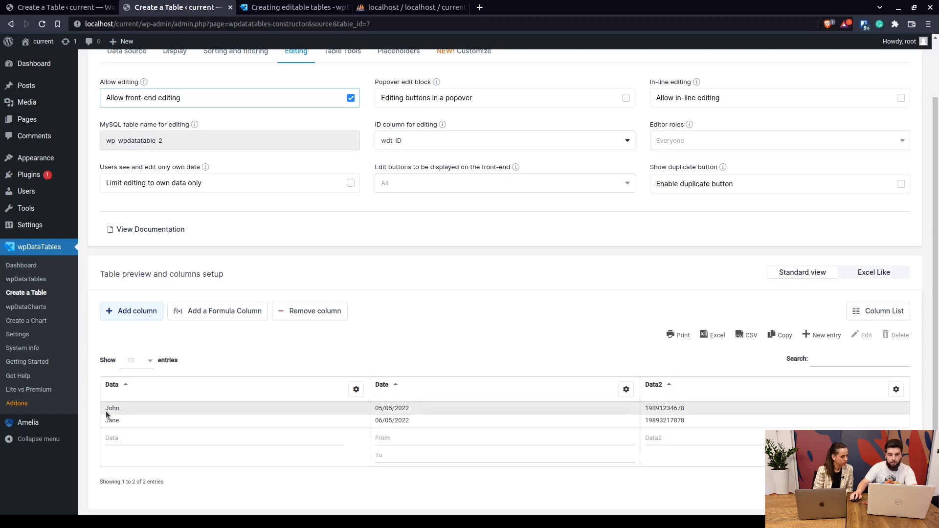